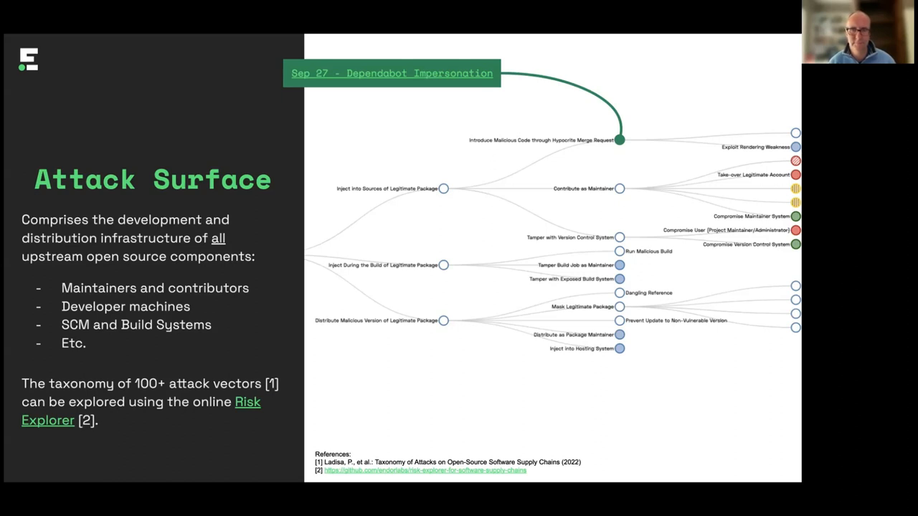
# - Advance from the Attack Surface taxonomy slide to the Actions slide of defensive measures
pyautogui.press('Right')
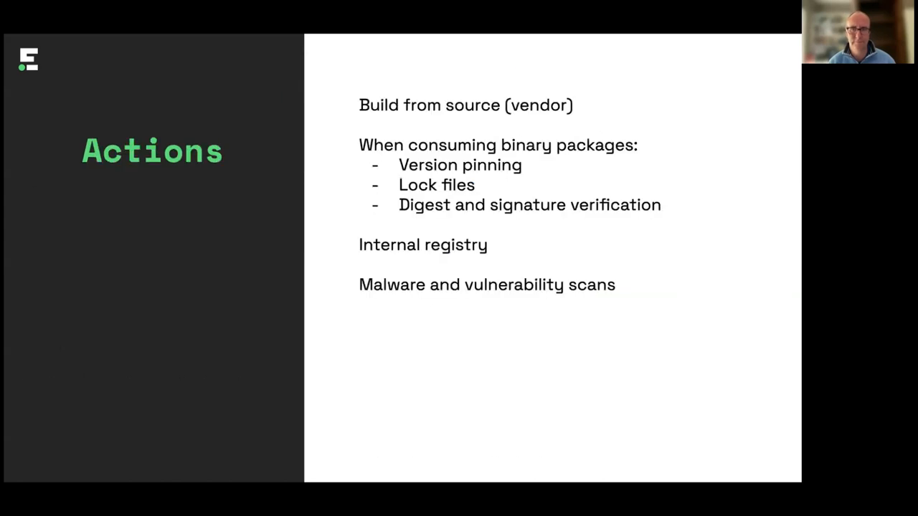